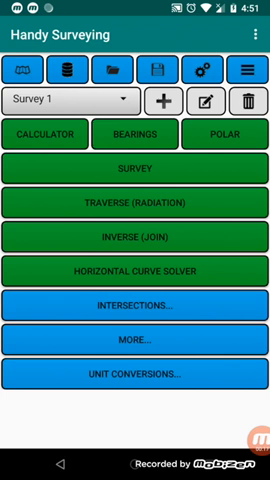
# Traverse from point 1 at bearing 45, distance 150 and save point 2 at 106.066, 106.066.
pyautogui.click(204, 100)
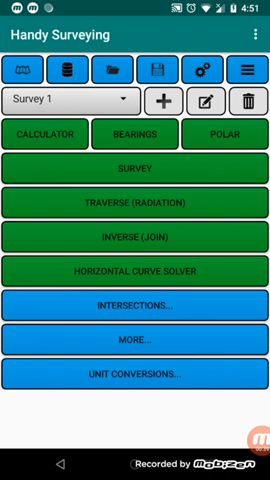
pyautogui.click(136, 172)
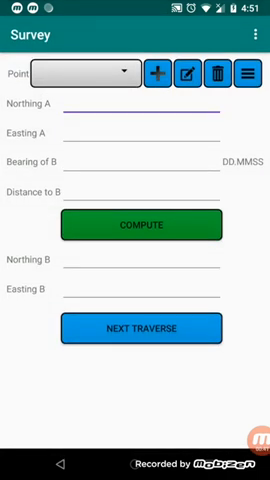
pyautogui.click(156, 72)
pyautogui.write('4')
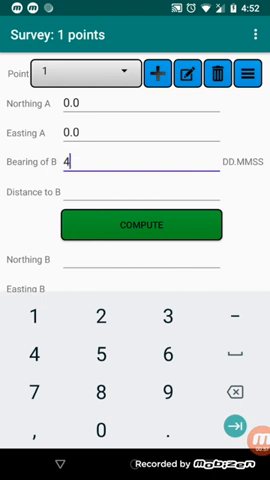
pyautogui.write('5.')
pyautogui.click(140, 188)
pyautogui.write('1')
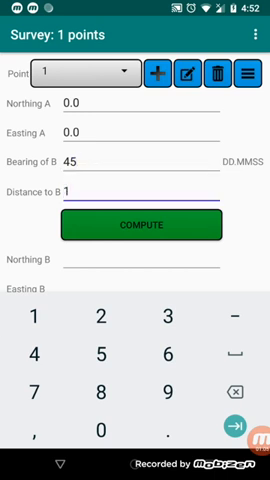
pyautogui.write('50')
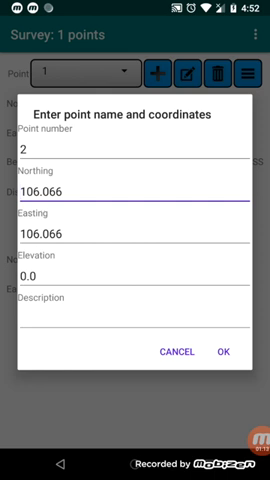
pyautogui.click(228, 352)
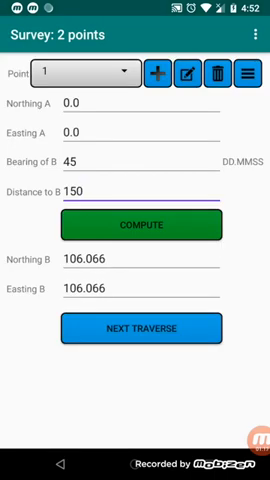
pyautogui.click(80, 72)
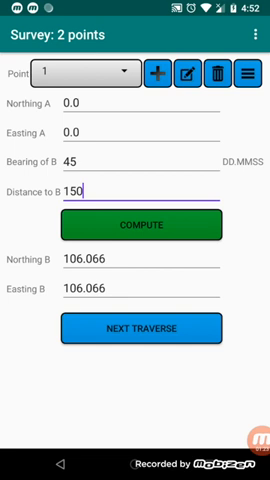
pyautogui.click(256, 36)
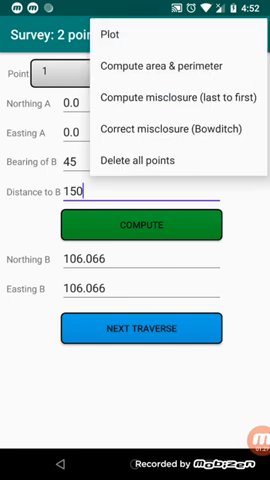
pyautogui.click(118, 36)
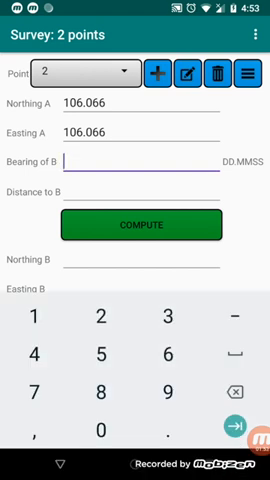
# Add point 3 due north at bearing 0, reaching northing 306.066.
pyautogui.write('0')
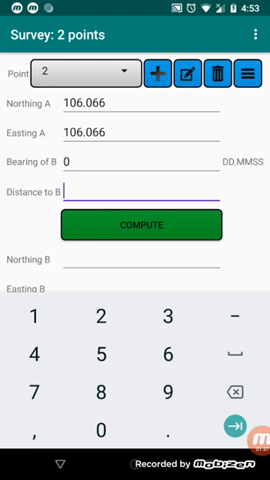
pyautogui.click(156, 72)
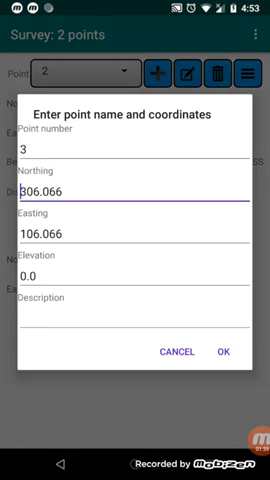
pyautogui.click(226, 352)
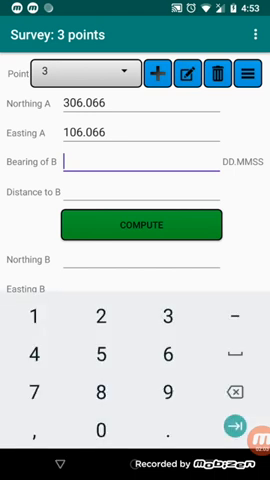
# Add point 4 with a bearing 270 leg of 230, reaching easting -123.934.
pyautogui.write('270')
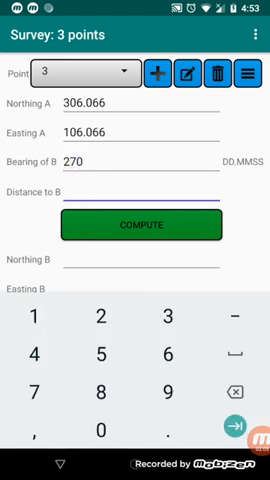
pyautogui.click(136, 196)
pyautogui.write('230')
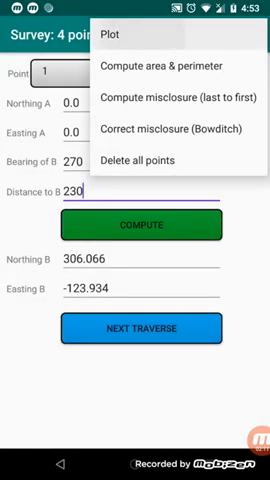
pyautogui.click(110, 38)
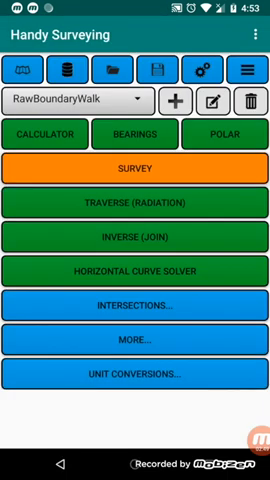
# Open the traverse form for the RawBoundaryWalk survey with its 5 points.
pyautogui.click(136, 176)
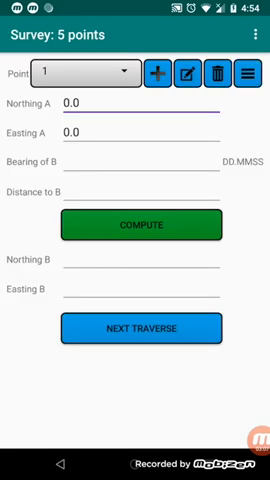
# Apply the Bowditch misclosure correction, then compute the boundary's area and perimeter.
pyautogui.click(256, 36)
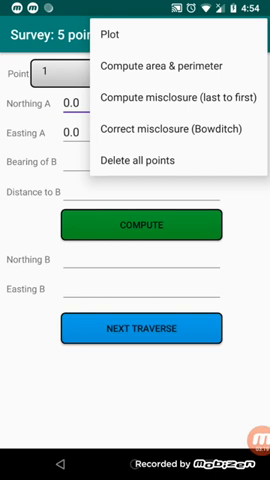
pyautogui.click(164, 128)
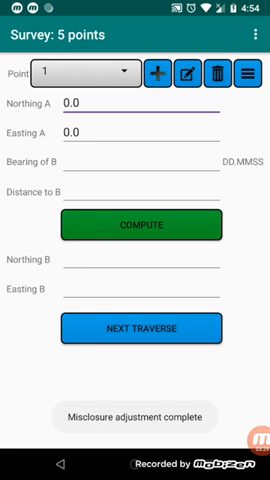
pyautogui.click(256, 36)
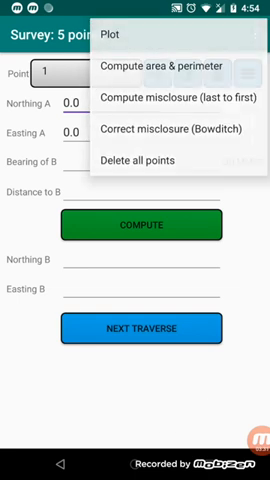
pyautogui.click(112, 36)
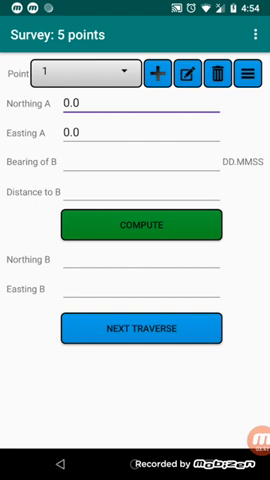
# Select point 2 as the traverse start, showing 63.4229, 3.79833.
pyautogui.click(192, 72)
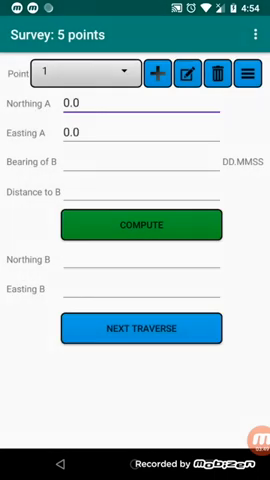
pyautogui.click(76, 72)
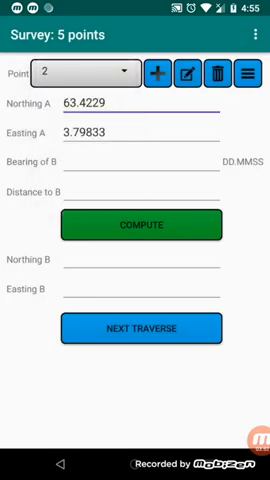
pyautogui.click(194, 72)
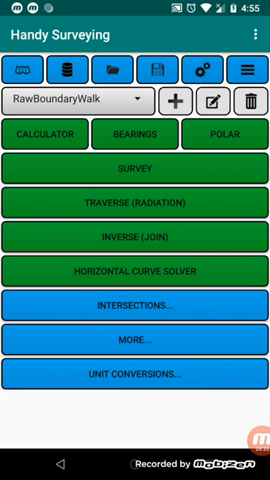
# View the points list of the survey, five points from 0.000, 0.000 back to 0.000.
pyautogui.click(24, 72)
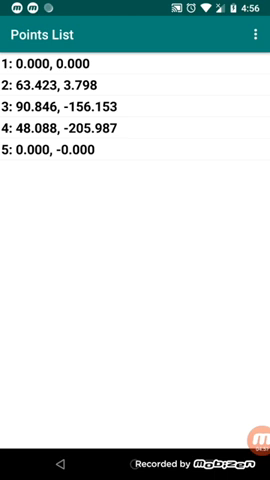
pyautogui.click(136, 156)
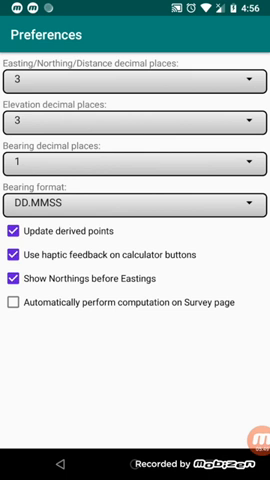
# Review preferences with 3 decimals, DD.MMSS bearings, and leave them.
pyautogui.click(136, 204)
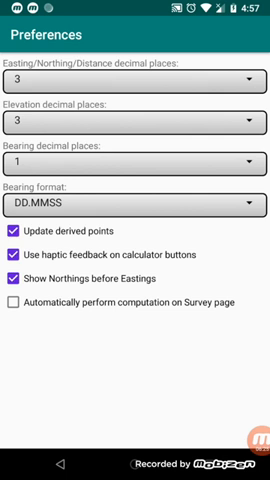
pyautogui.click(22, 276)
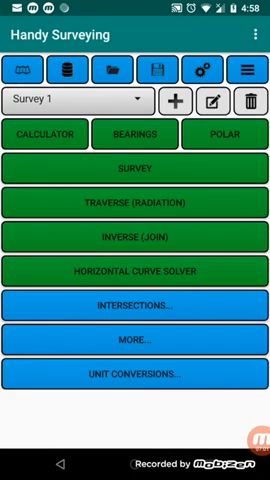
# Select Survey 1 as the current survey and go to the bearing calculator.
pyautogui.click(212, 100)
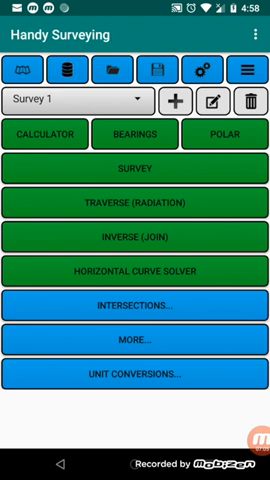
pyautogui.click(248, 96)
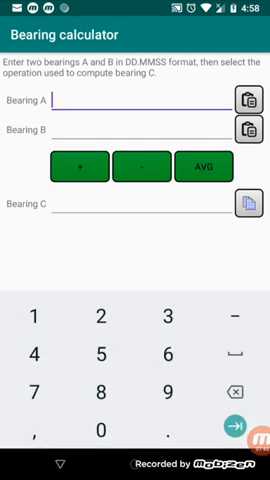
# Enter bearings 45.2258 and 10.1258 into Bearing A and B.
pyautogui.write('45.')
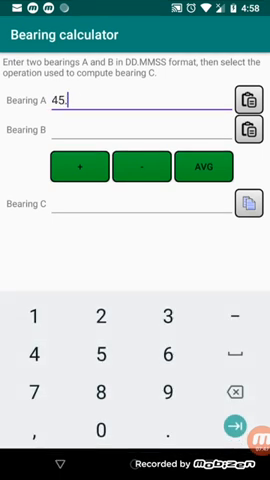
pyautogui.write('2258')
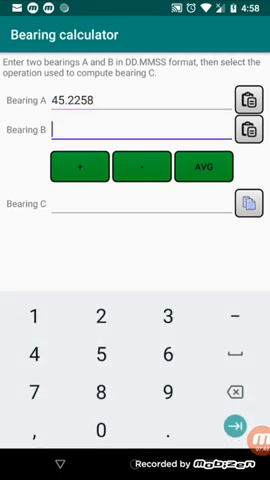
pyautogui.write('10.12')
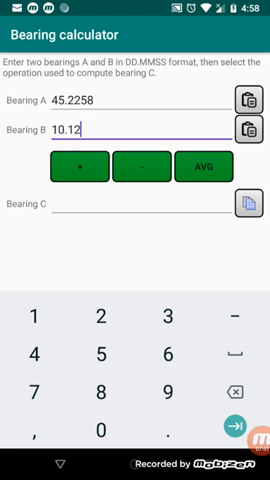
pyautogui.write('58')
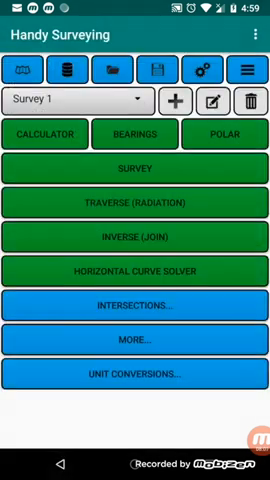
pyautogui.click(226, 132)
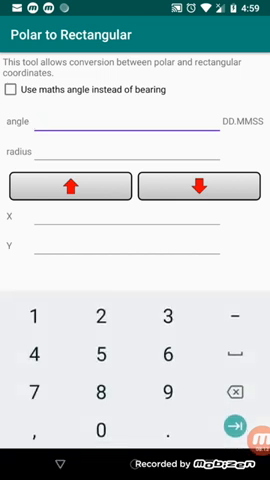
pyautogui.write('45')
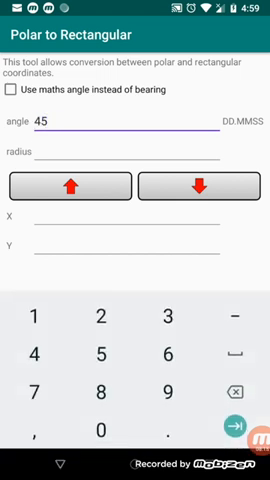
pyautogui.write('250')
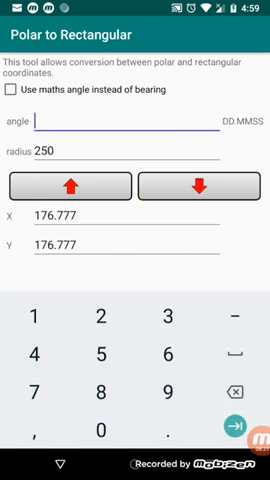
pyautogui.write('50')
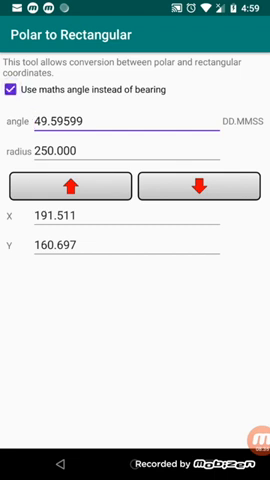
pyautogui.click(18, 88)
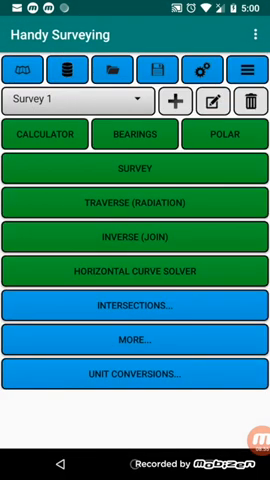
pyautogui.click(136, 212)
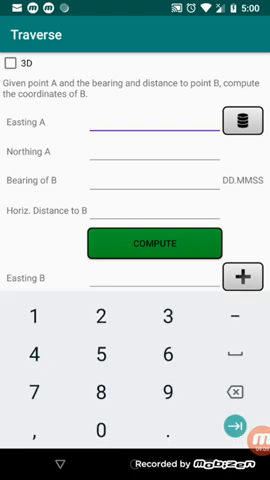
pyautogui.write('100')
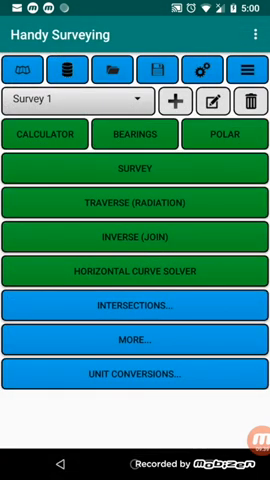
pyautogui.click(136, 208)
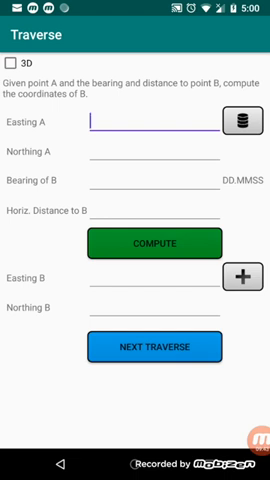
pyautogui.click(18, 64)
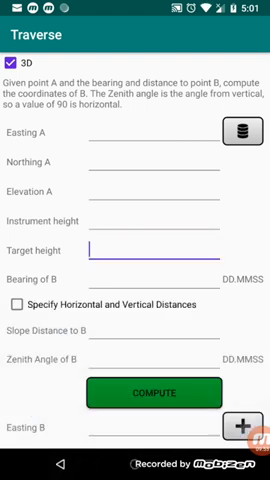
pyautogui.scroll(-3)
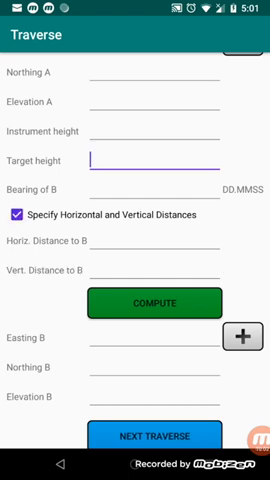
pyautogui.click(18, 212)
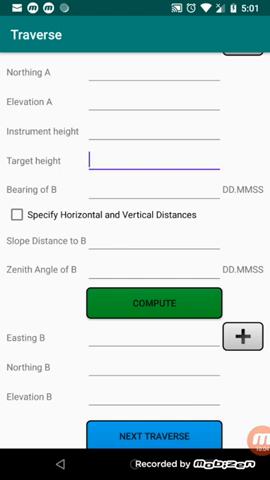
pyautogui.scroll(3)
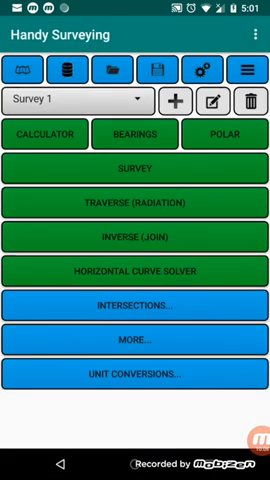
# View the Inverse form in 3D mode and return to the Survey 1 main menu.
pyautogui.click(136, 242)
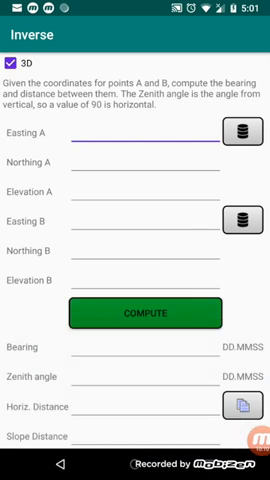
pyautogui.click(20, 56)
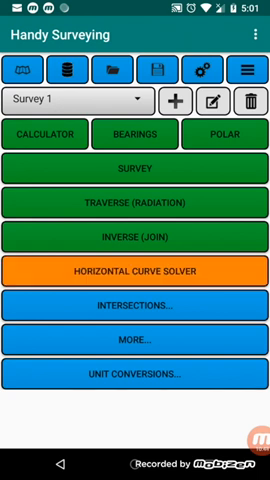
# Enter the horizontal curve solver with the diagram shown and radius entry started.
pyautogui.click(136, 272)
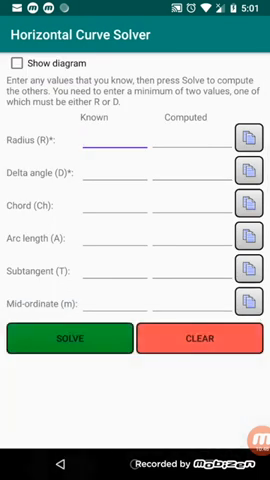
pyautogui.click(20, 64)
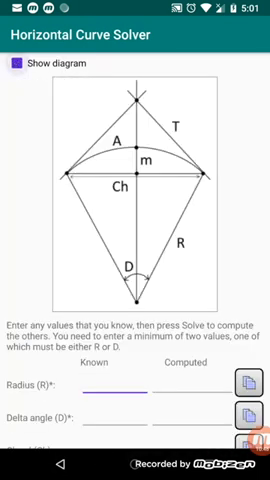
pyautogui.click(16, 68)
pyautogui.write('1')
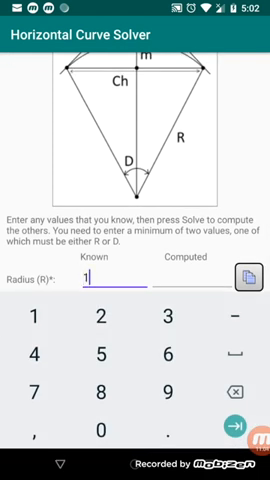
# Solve a radius 100, delta 45° curve (chord 76.537, arc 78.540) and leave the solver.
pyautogui.write('00')
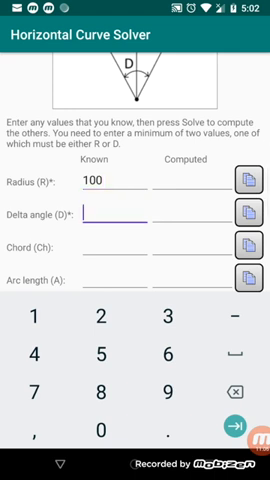
pyautogui.write('45')
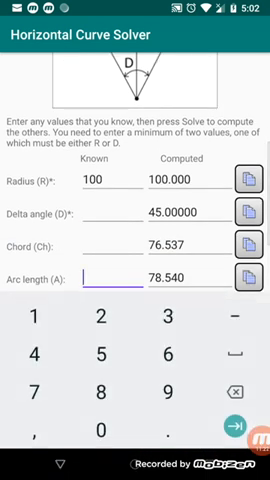
pyautogui.write('78')
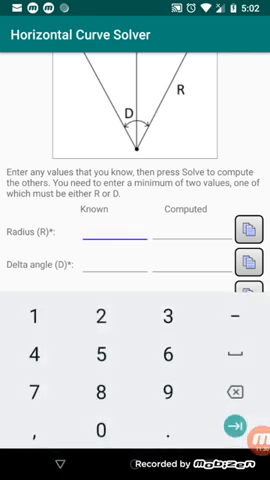
pyautogui.write('100')
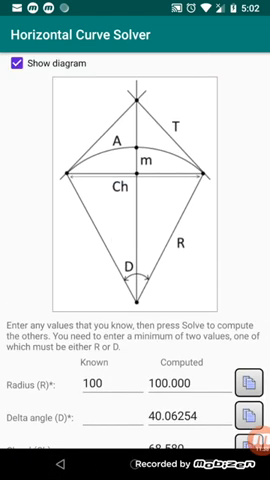
pyautogui.click(20, 64)
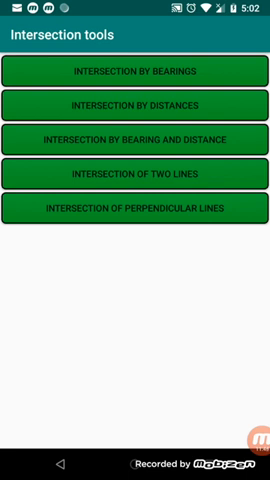
pyautogui.click(136, 72)
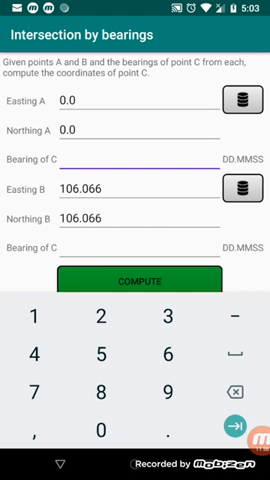
pyautogui.write('45')
pyautogui.click(138, 246)
pyautogui.write('55')
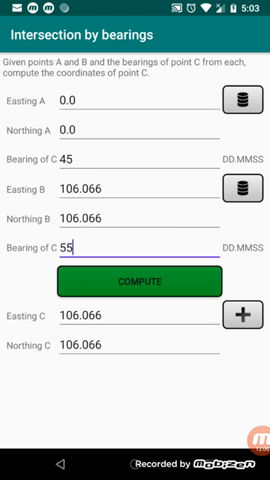
pyautogui.click(240, 318)
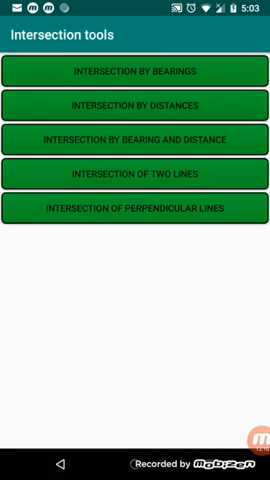
# Leave the intersection tools and reach the Point Scale Factor tool via MORE.
pyautogui.click(136, 104)
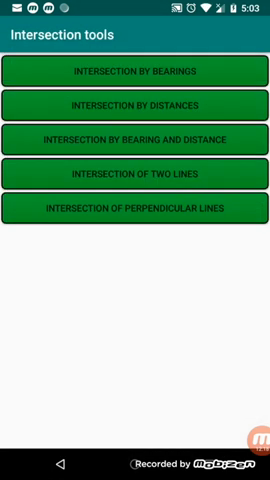
pyautogui.click(136, 140)
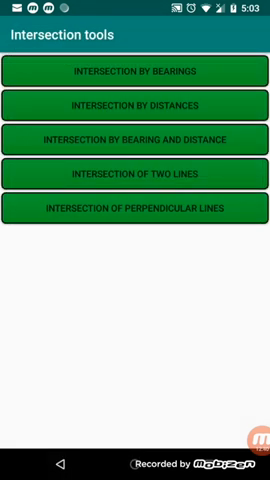
pyautogui.click(136, 208)
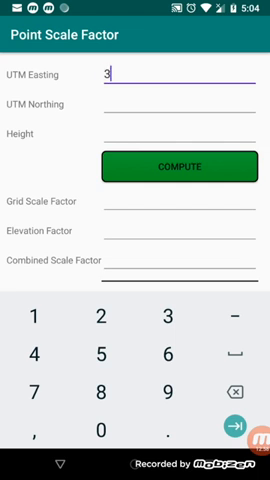
# Fill in UTM Easting 300000, UTM Northing 6300000 and height 100.
pyautogui.write('00000')
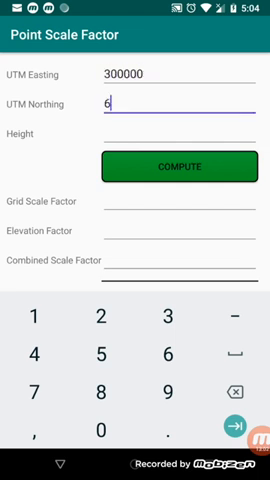
pyautogui.write('300000')
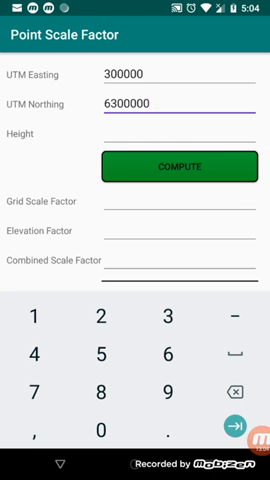
pyautogui.write('100')
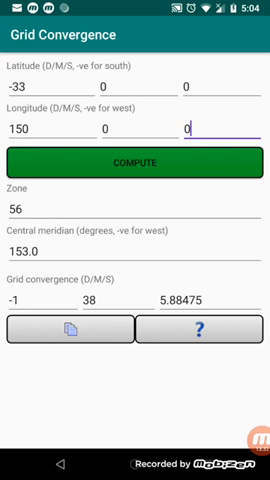
# Return from the grid convergence result to the main menu.
pyautogui.press('back')
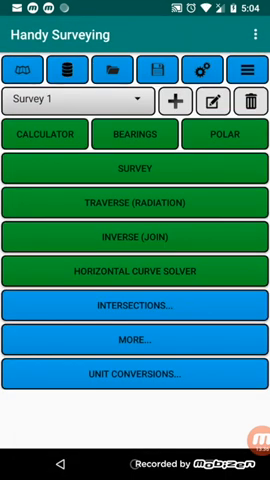
# Set up an area conversion of 1000 square metres to hectares.
pyautogui.click(136, 376)
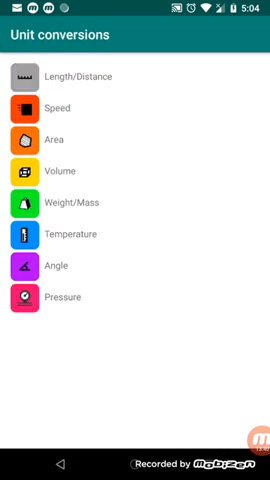
pyautogui.click(80, 76)
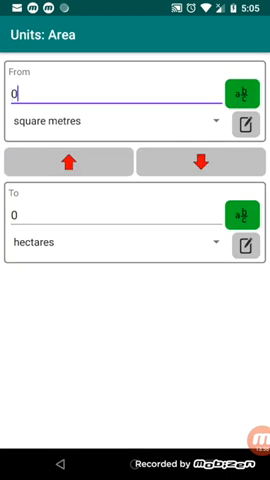
pyautogui.write('1000')
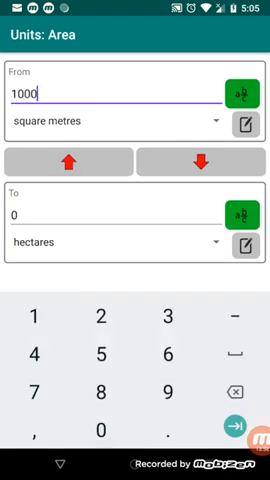